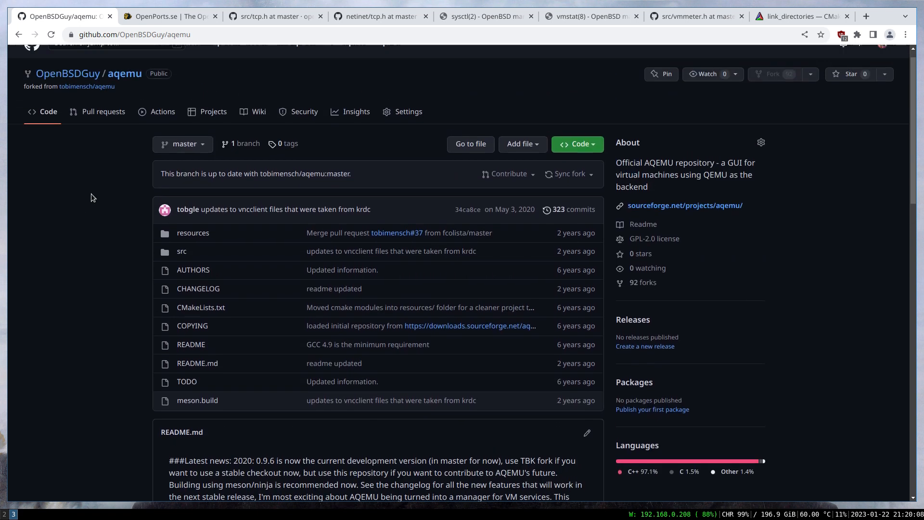
Scroll down the aqemu fork's GitHub repository page to review it
scroll(down, 3)
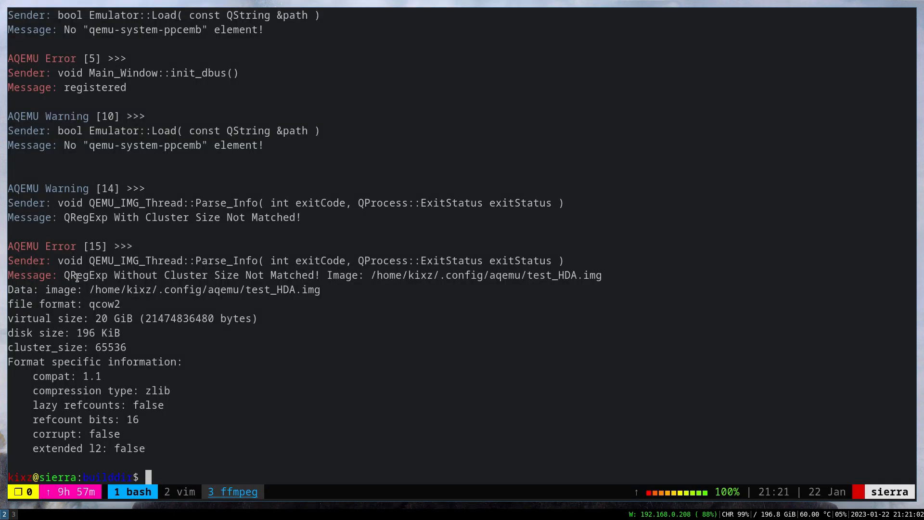
Run git status to list the four modified aqemu files, then start git diff
text(git s)
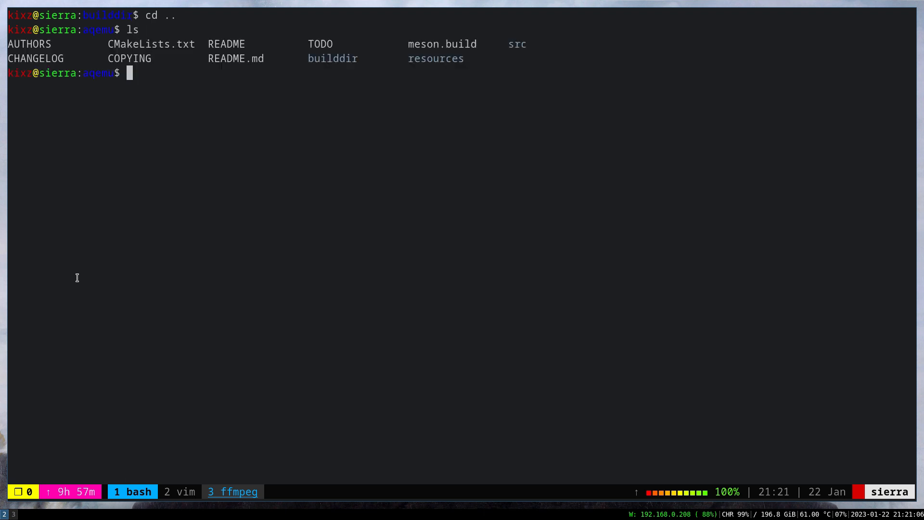
text(git status)
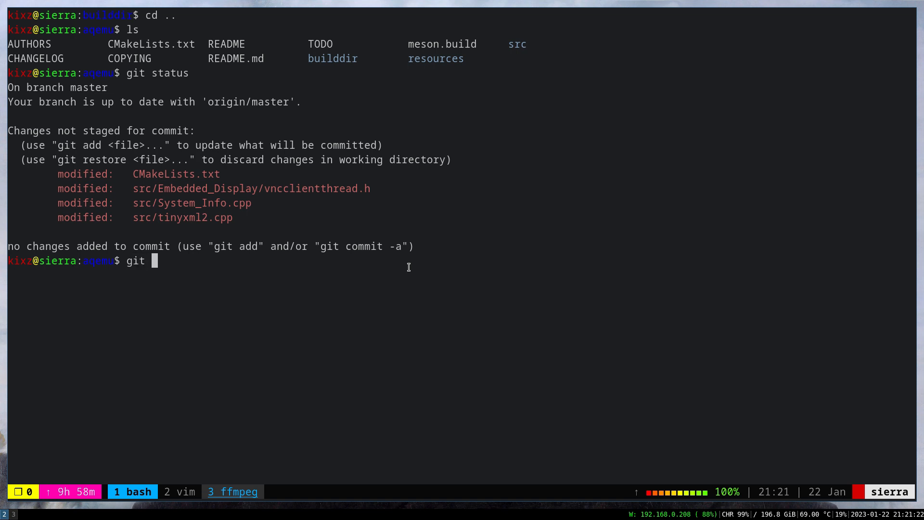
text(diff)
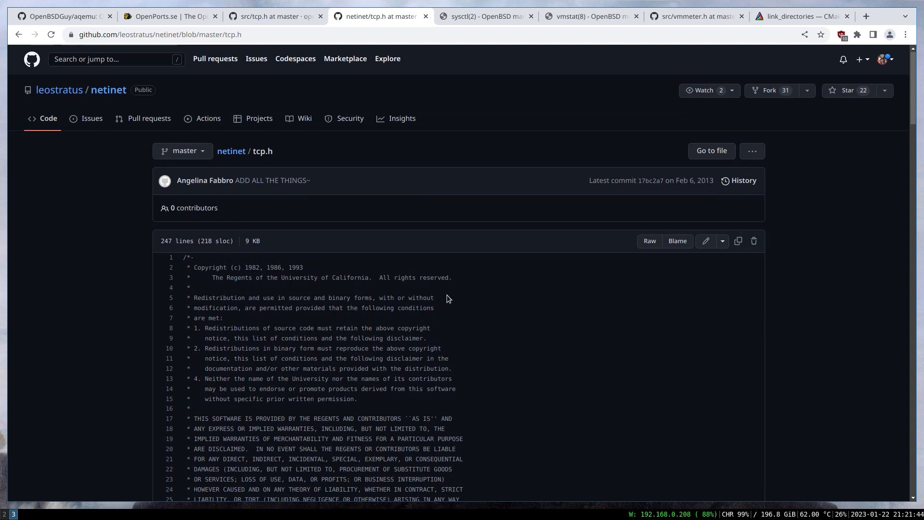
Scroll through netinet's tcp.h on GitHub to check the keepalive defines
scroll(down, 3)
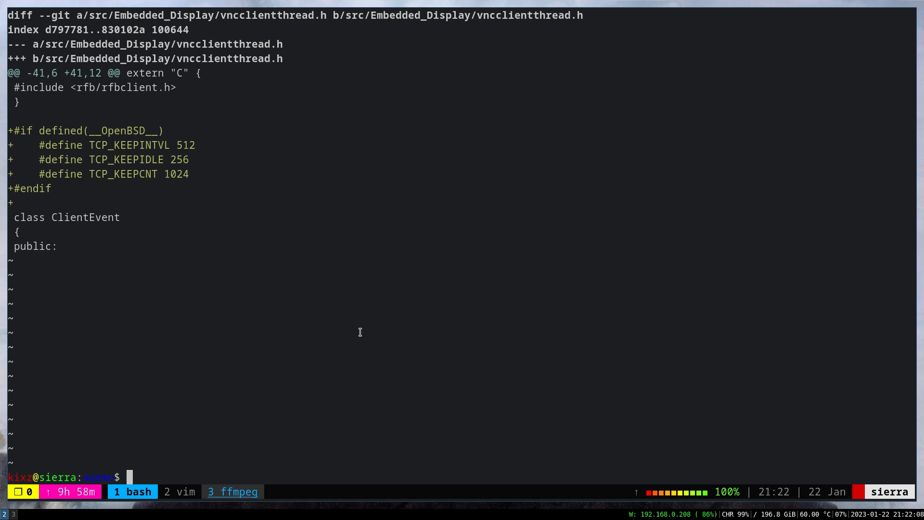
Rerun git status and view the git diff of src/tinyxml2.cpp
text(git status)
text(git d)
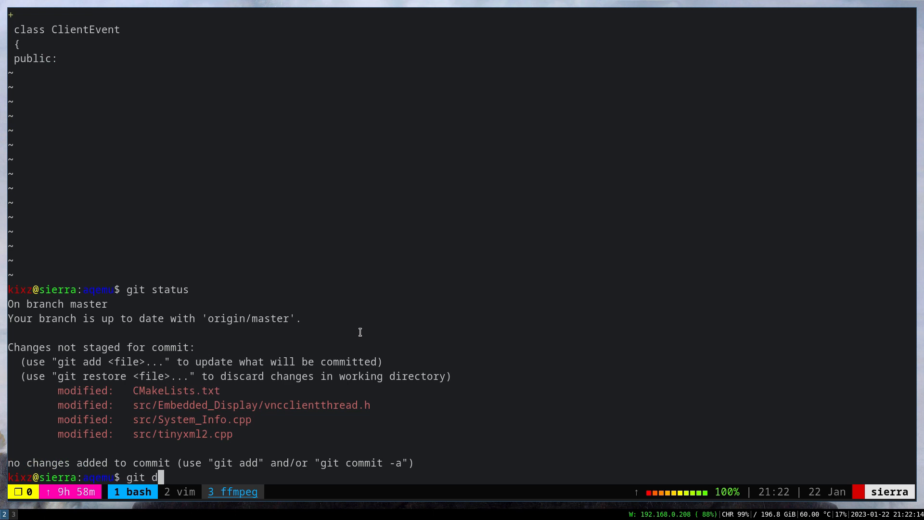
text(iff)
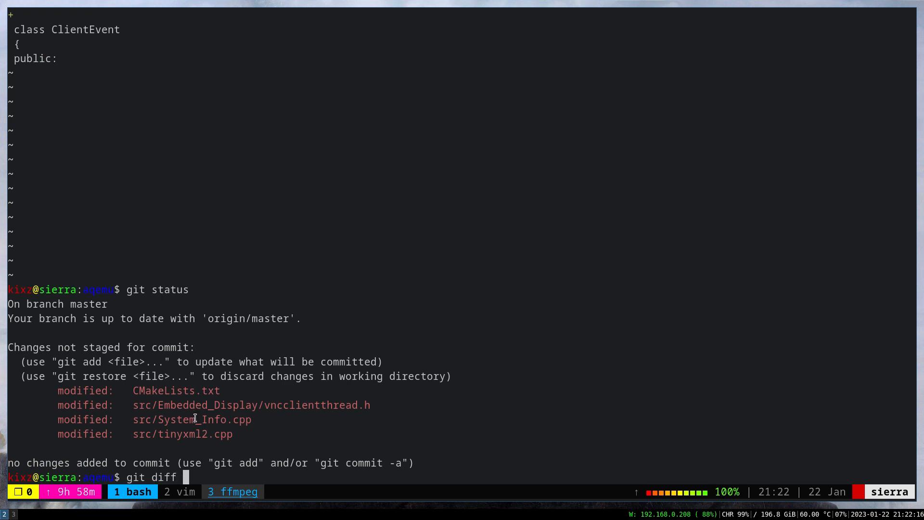
mouse_move(398, 417)
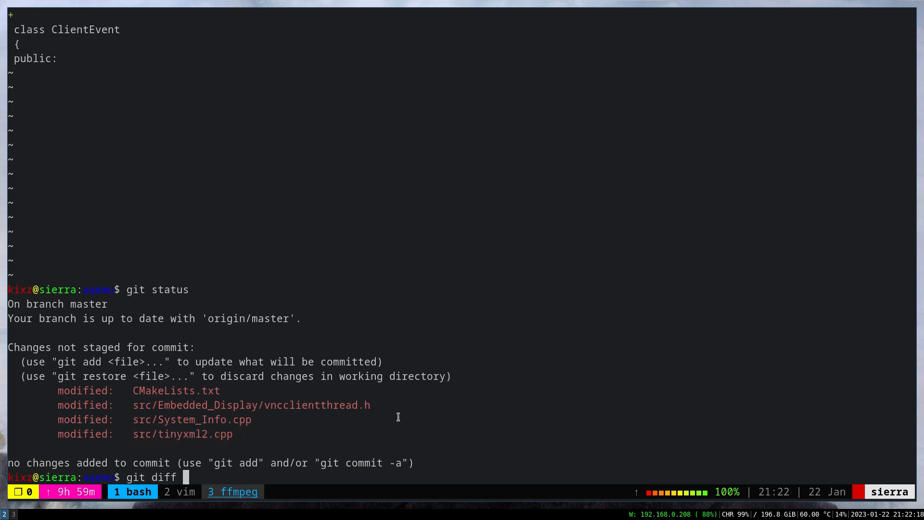
text(src/tinyxml2.cpp)
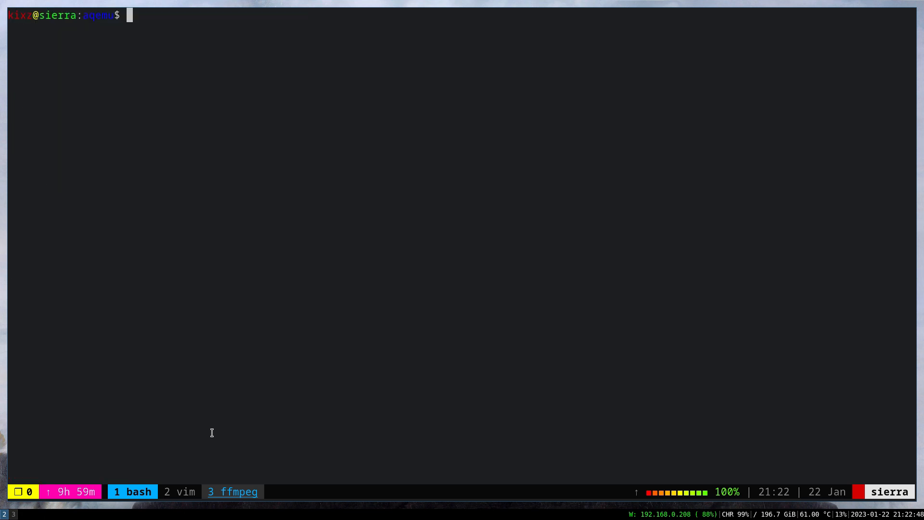
Rerun git status, then open git diff for src/System_Info.cpp in less
text(git status)
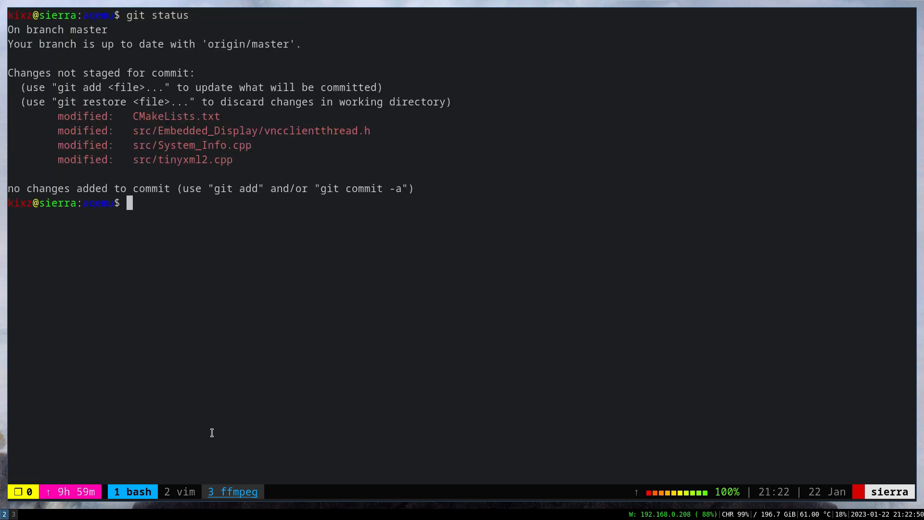
text(git)
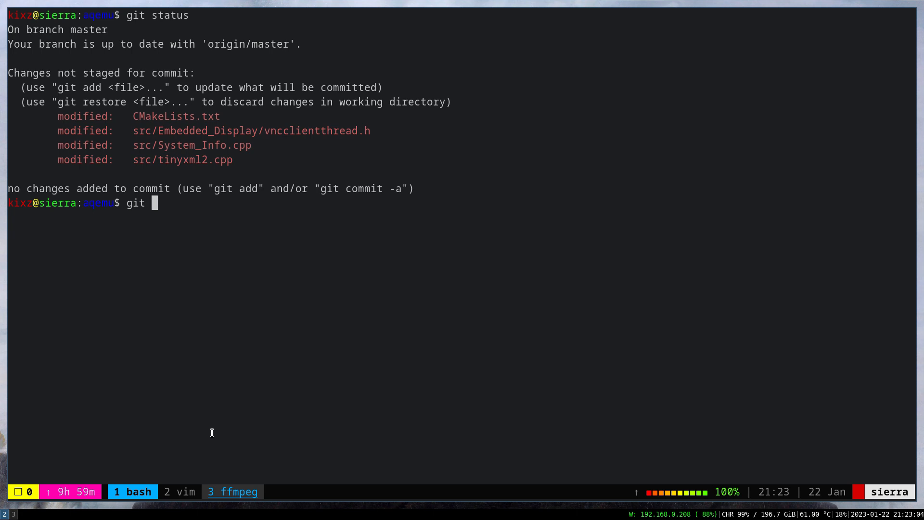
text(src/)
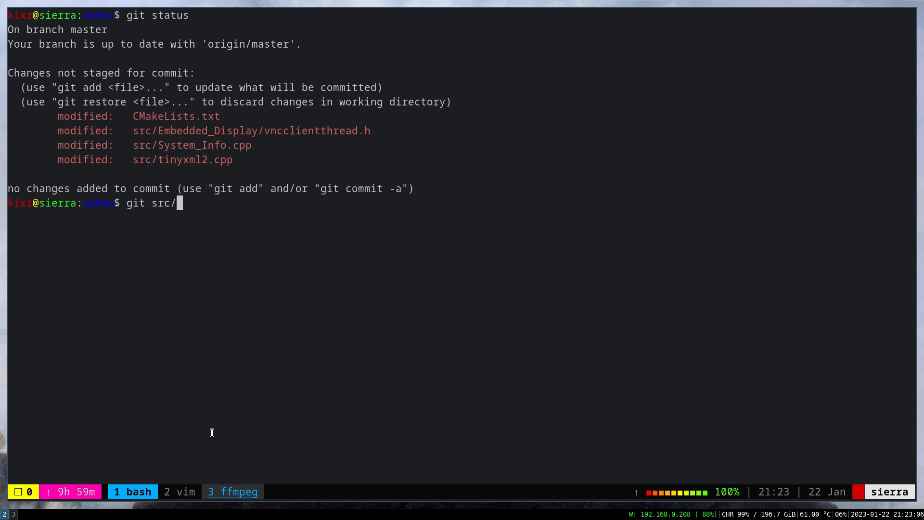
text(System_Info.)
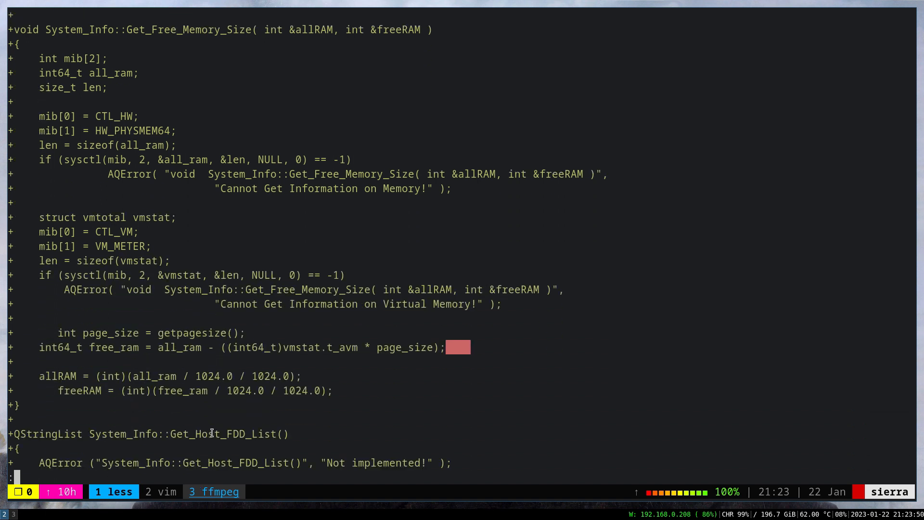
Page through the System_Info.cpp diff down to the #endif and the stub functions
scroll(down, 3)
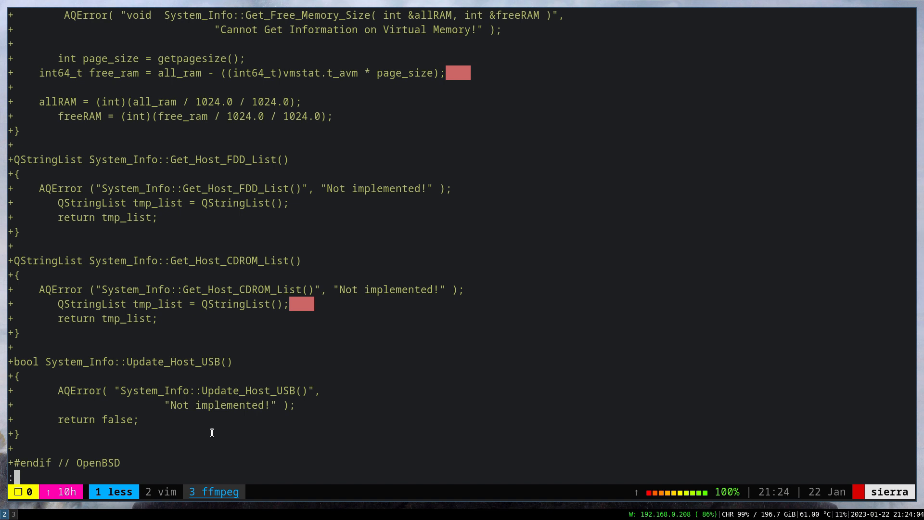
scroll(down, 3)
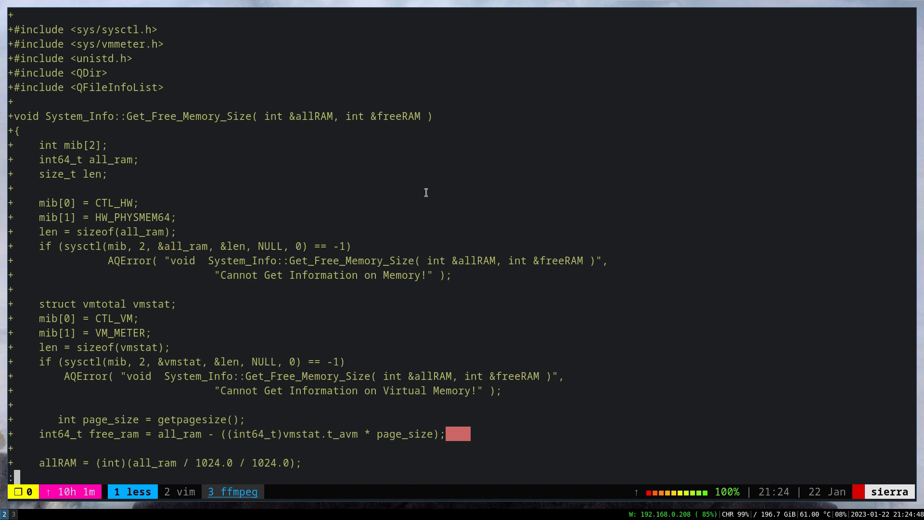
mouse_move(418, 178)
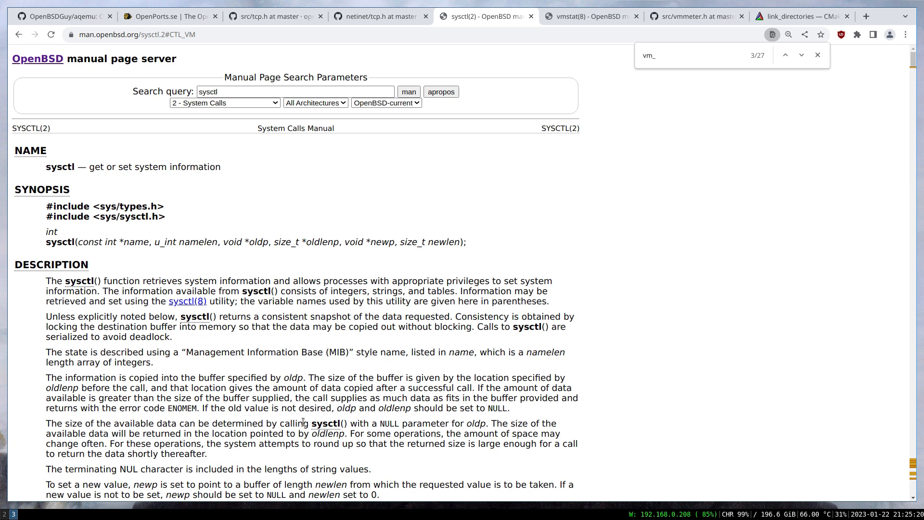
Search the sysctl(2) page for vm_ and examine its example sysctl code block
click(799, 55)
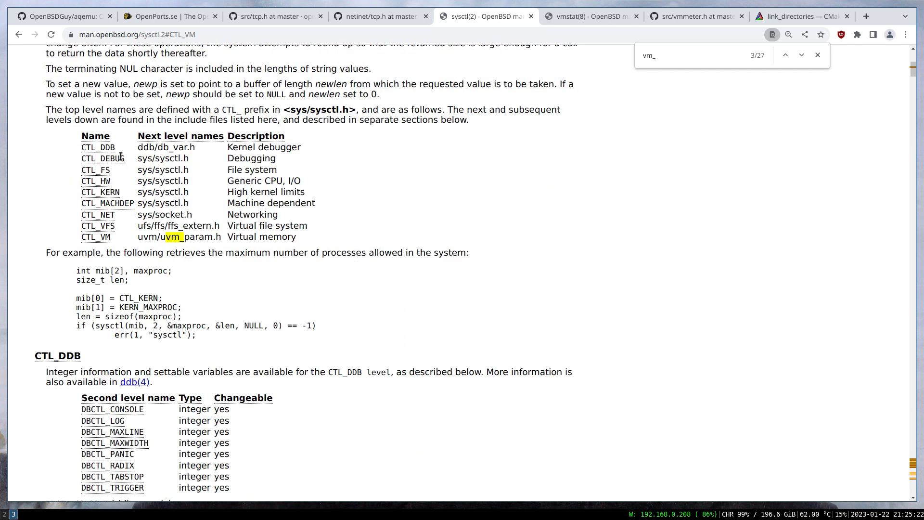
mouse_move(406, 311)
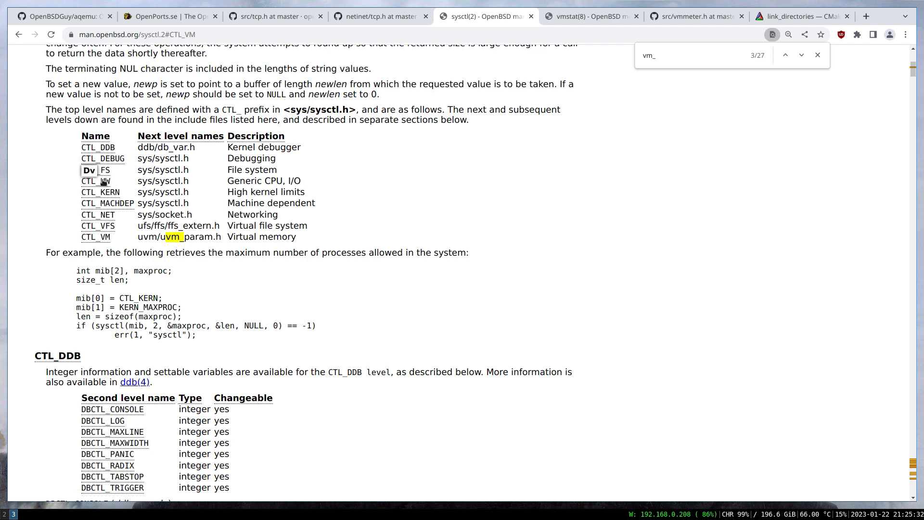
mouse_move(321, 302)
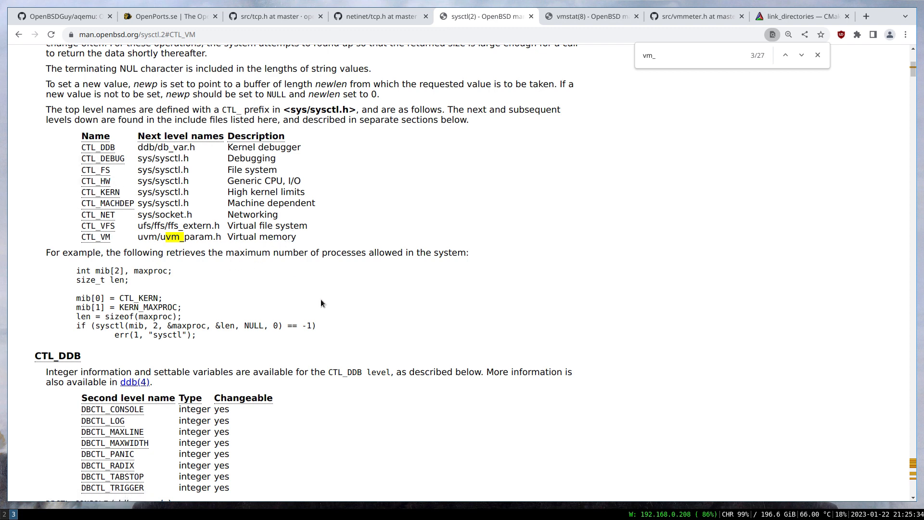
mouse_move(124, 201)
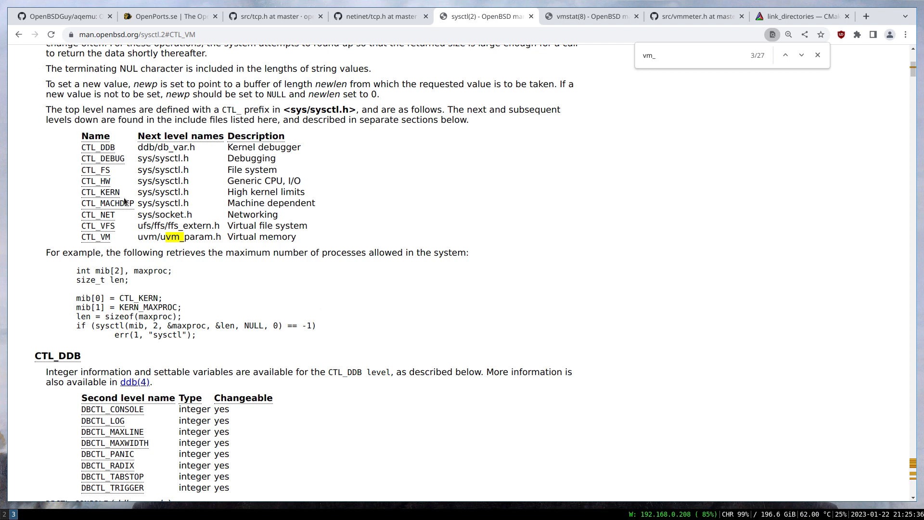
mouse_move(357, 284)
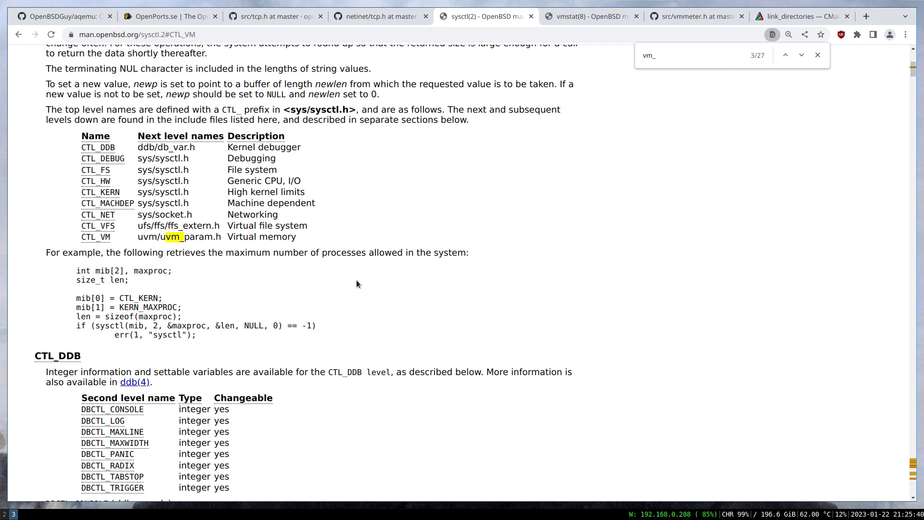
scroll(down, 3)
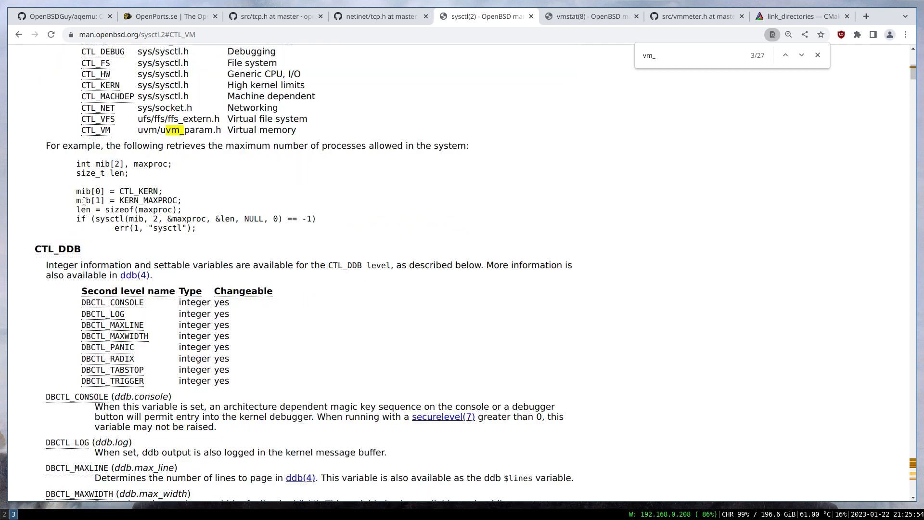
drag(76, 163, 197, 228)
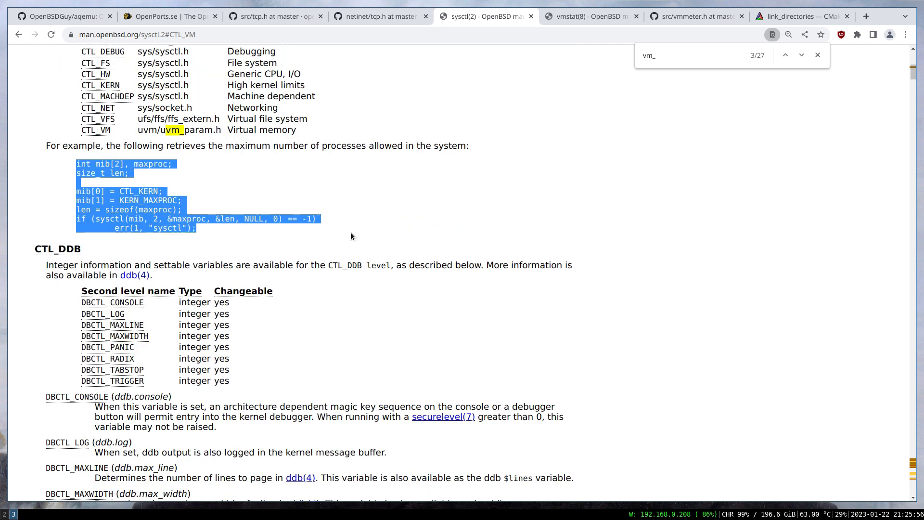
click(351, 236)
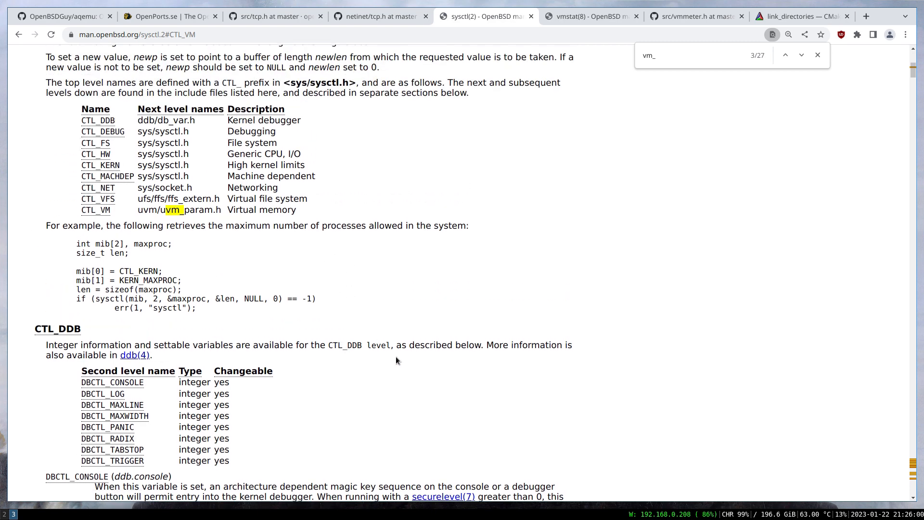
scroll(down, 3)
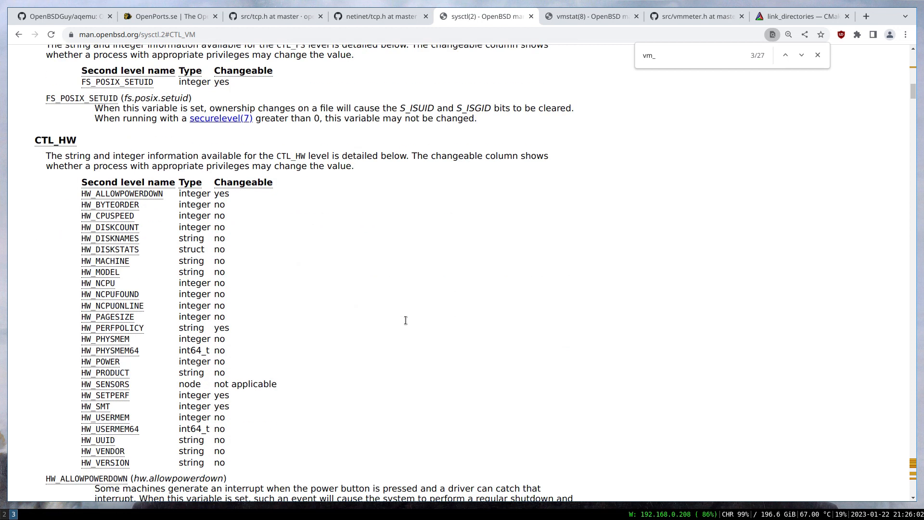
mouse_move(360, 294)
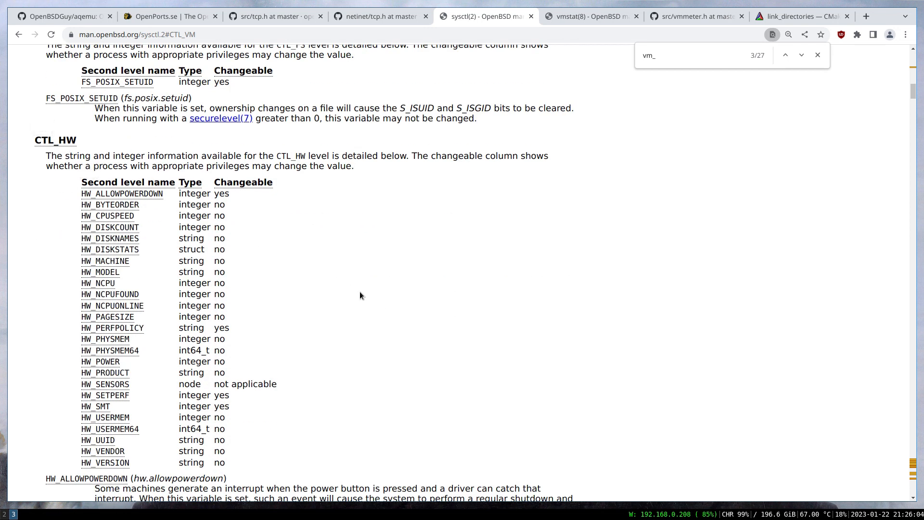
Scroll onward and jump to the next vm_ match in the CTL_VM section
scroll(down, 3)
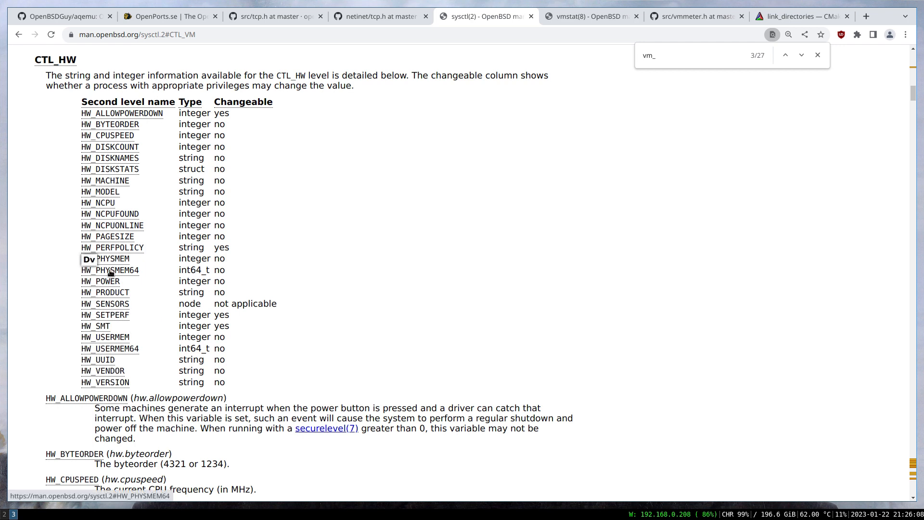
mouse_move(307, 291)
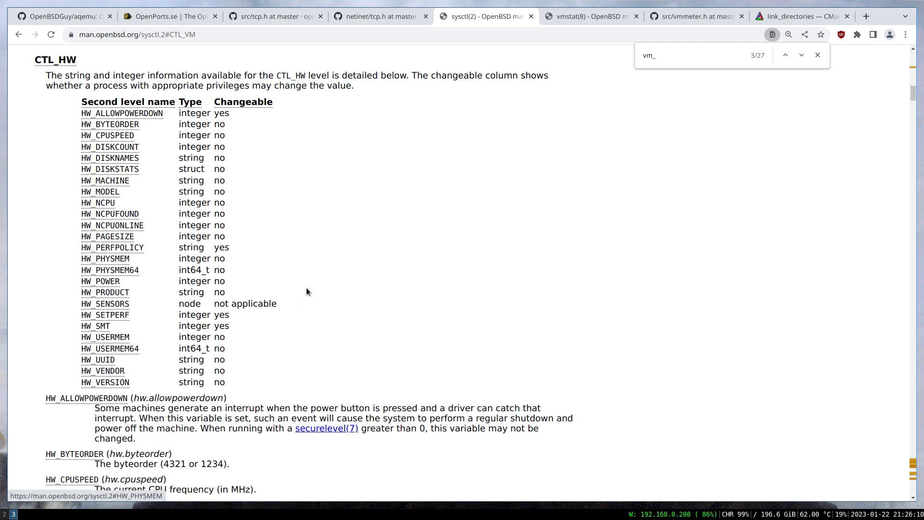
scroll(down, 3)
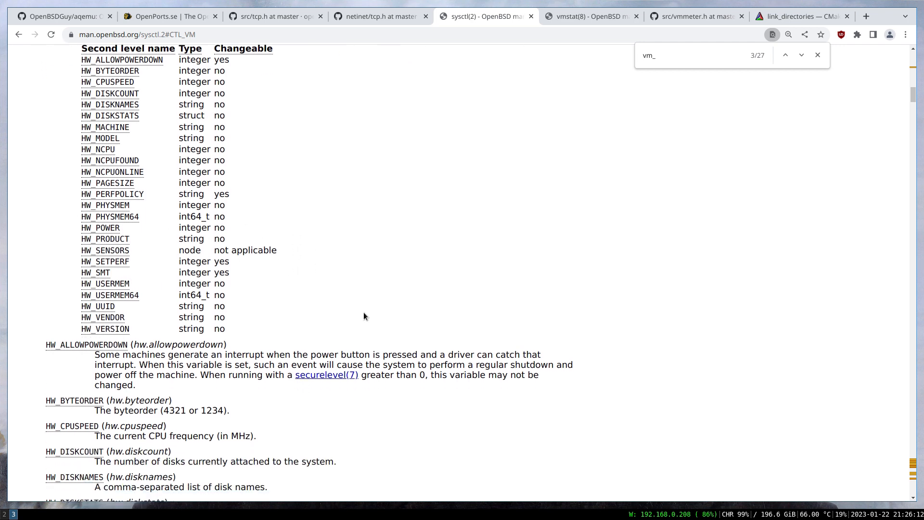
mouse_move(372, 345)
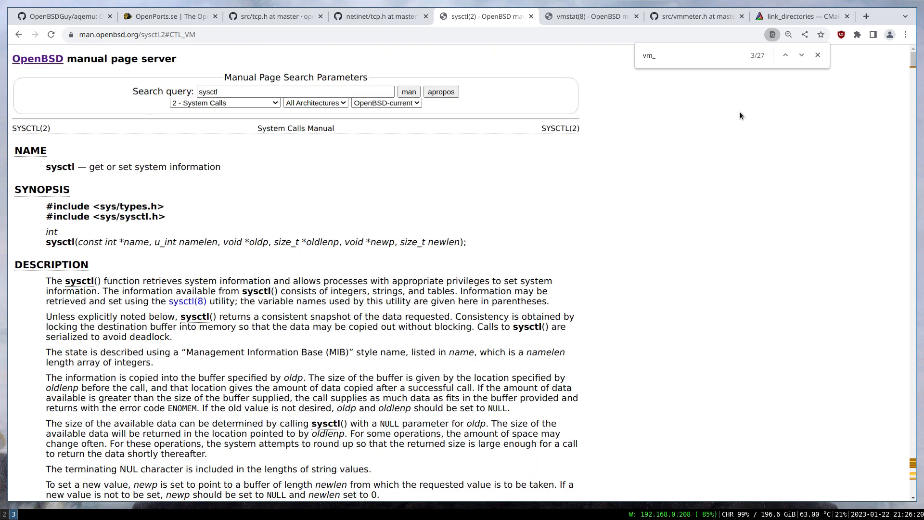
scroll(down, 3)
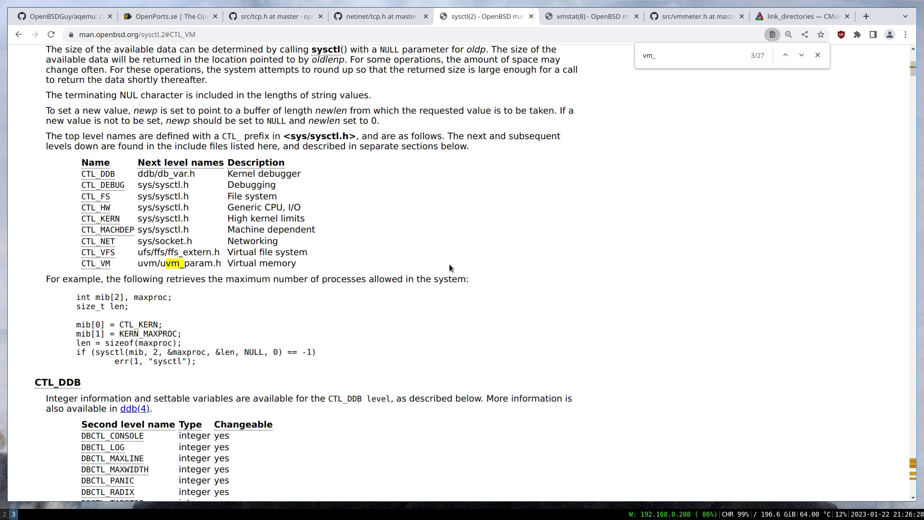
scroll(down, 3)
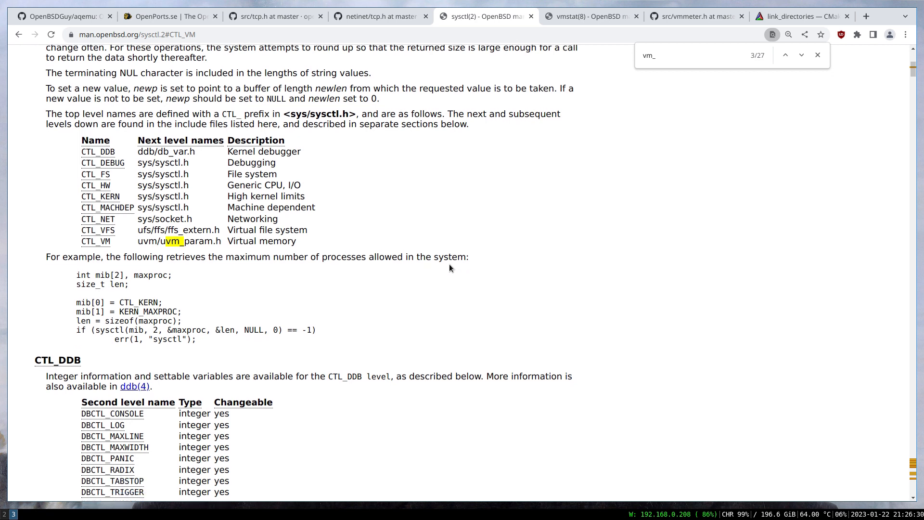
scroll(down, 3)
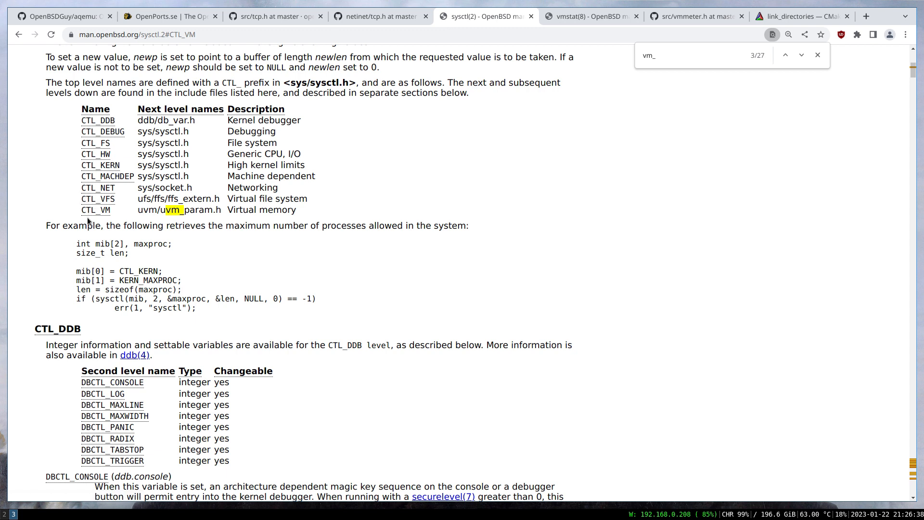
mouse_move(97, 199)
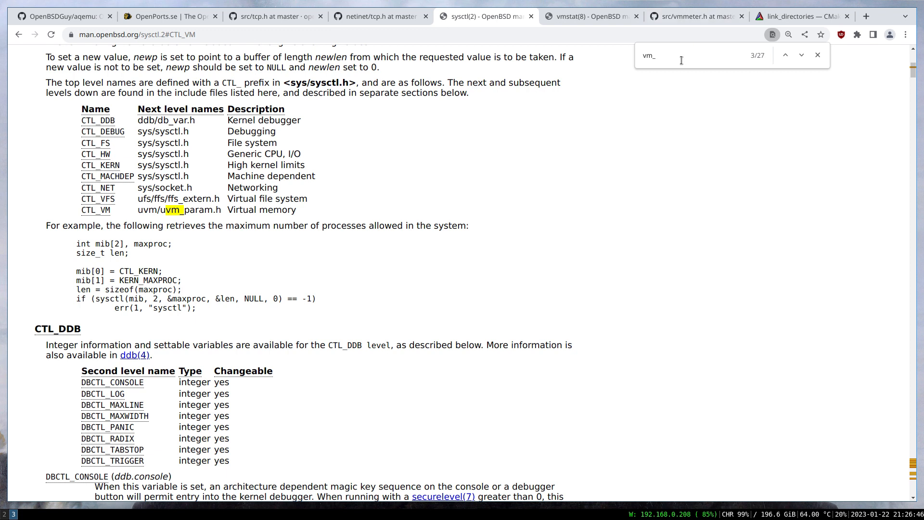
click(800, 55)
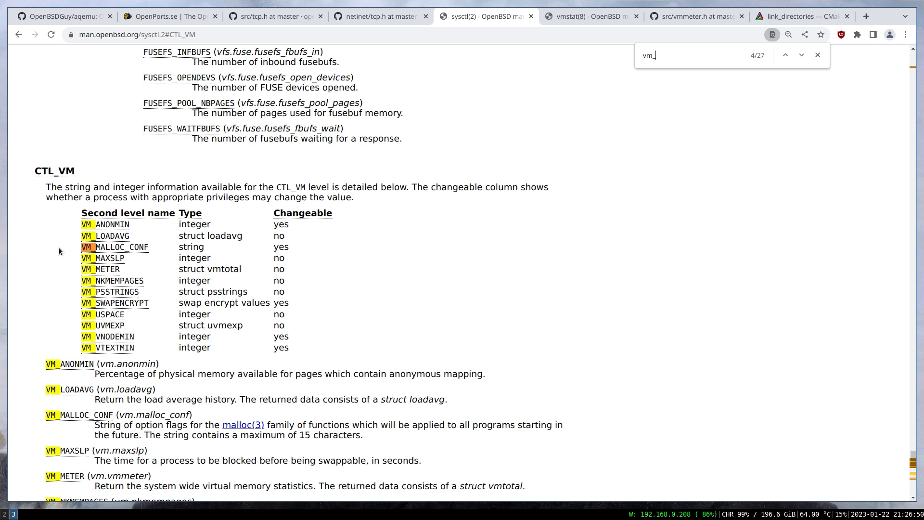
scroll(down, 3)
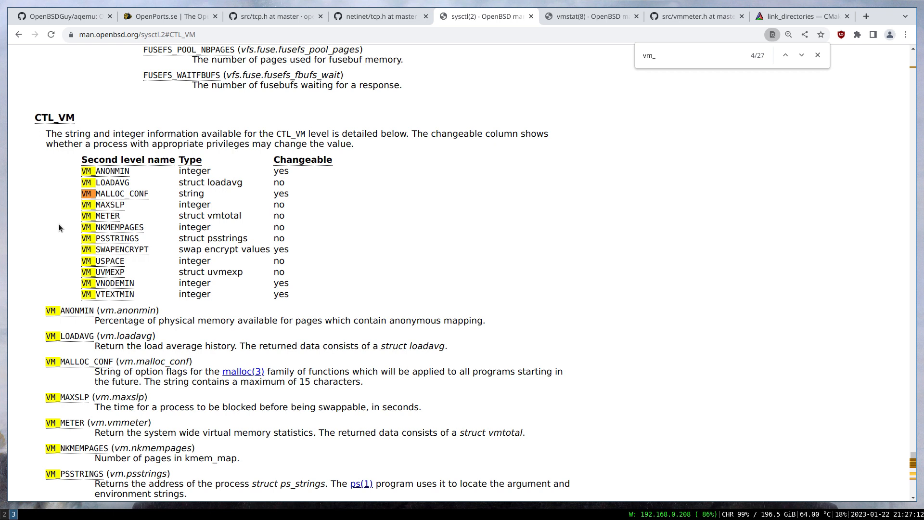
mouse_move(89, 205)
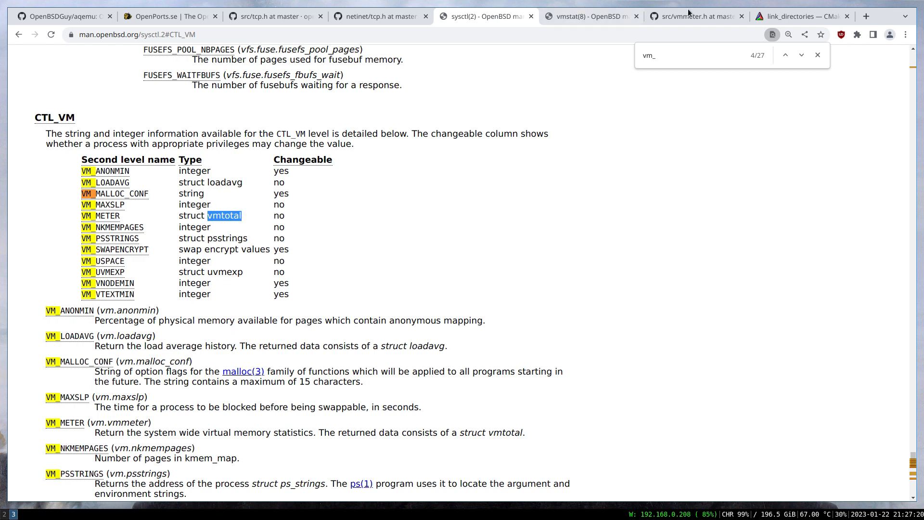
Switch to the src/vmmeter.h tab showing the struct vmtotal definition
click(695, 16)
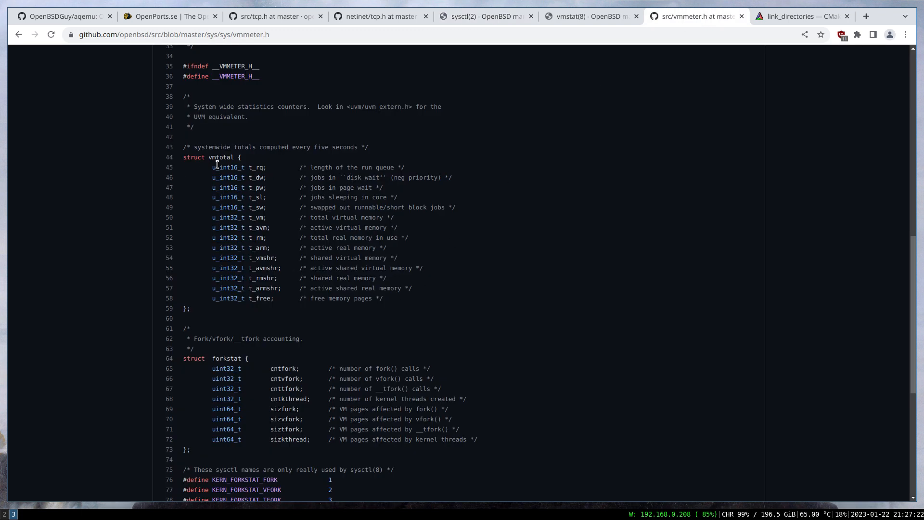
mouse_move(229, 263)
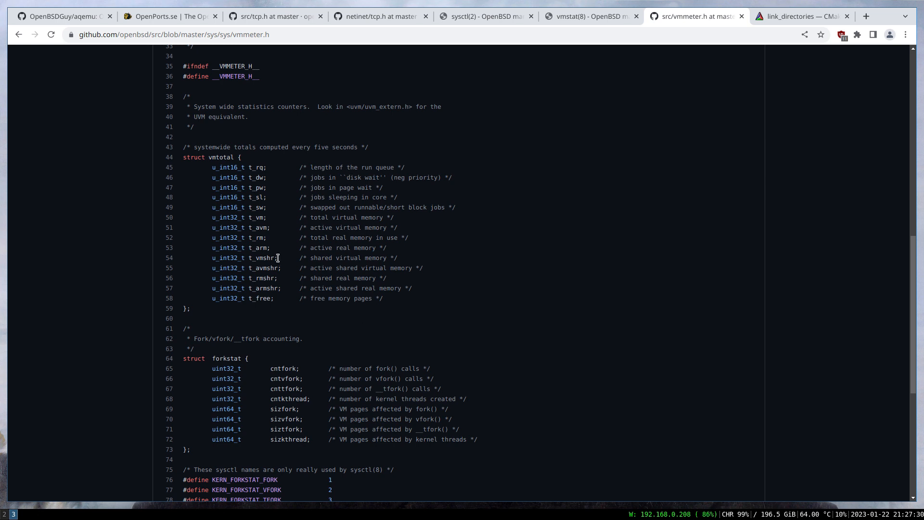
mouse_move(342, 209)
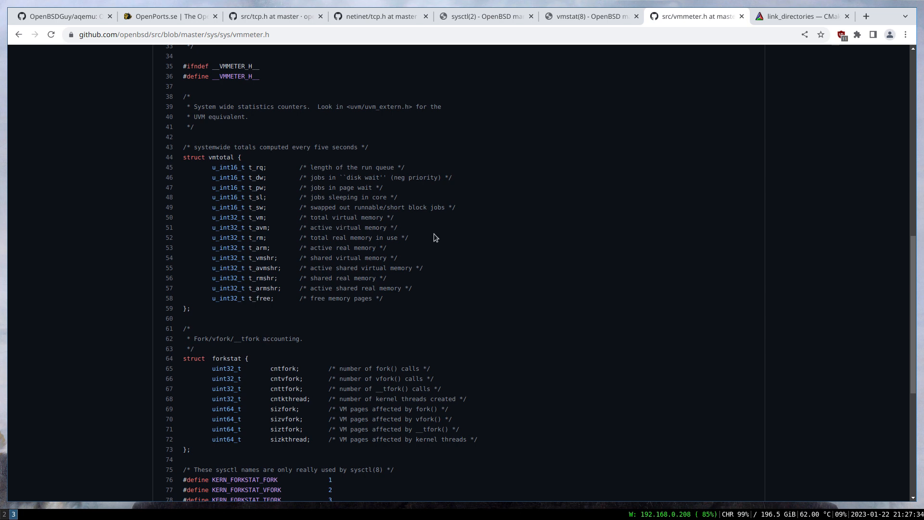
mouse_move(288, 357)
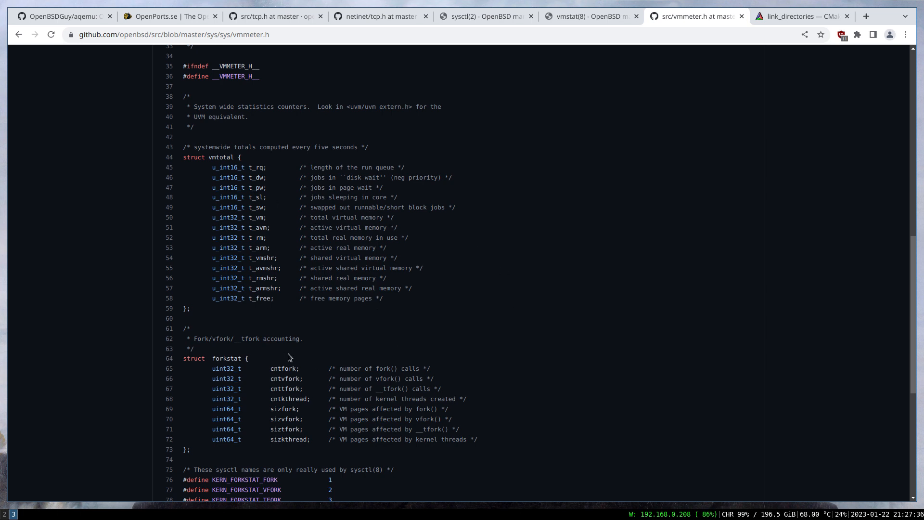
mouse_move(563, 216)
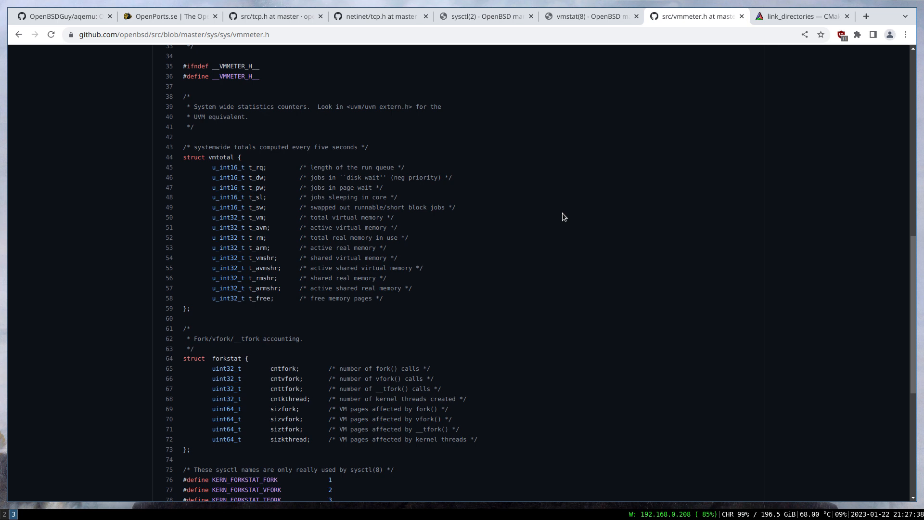
mouse_move(323, 335)
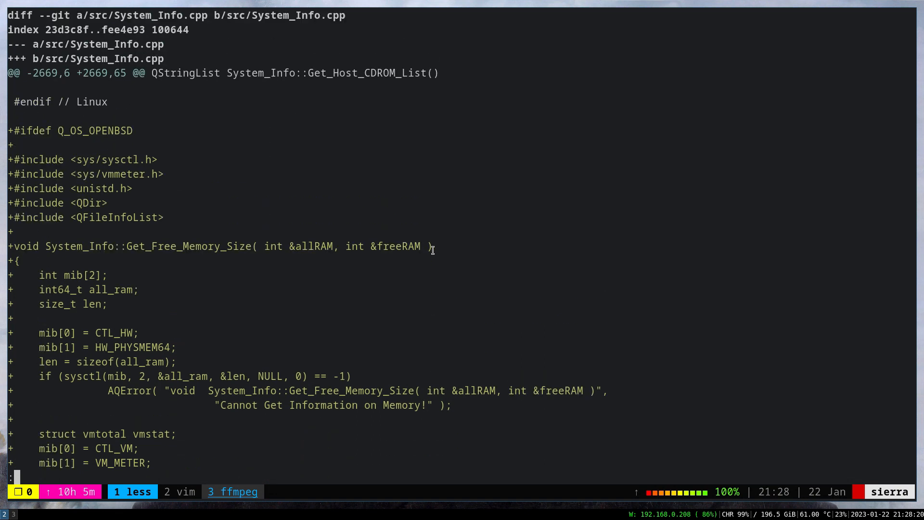
Scroll the System_Info.cpp diff, highlighting vmtotal in Get_Free_Memory_Size
scroll(down, 3)
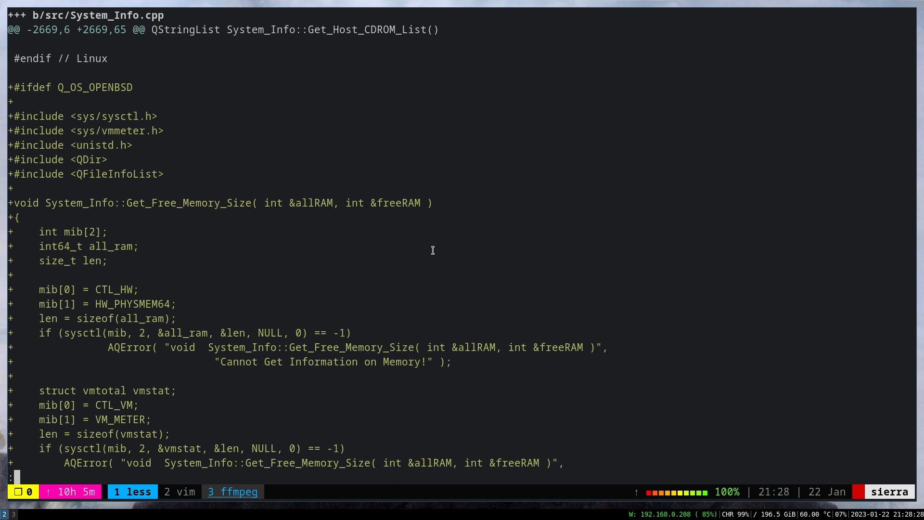
mouse_move(164, 162)
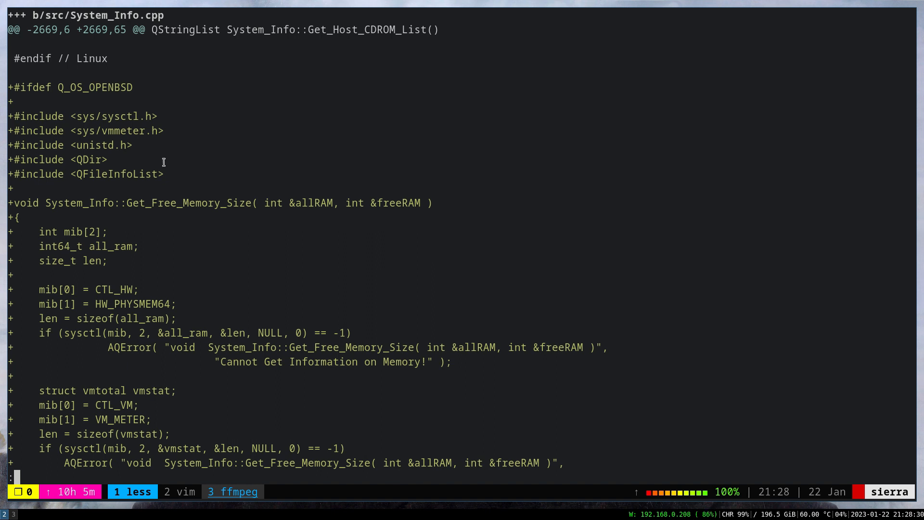
mouse_move(430, 151)
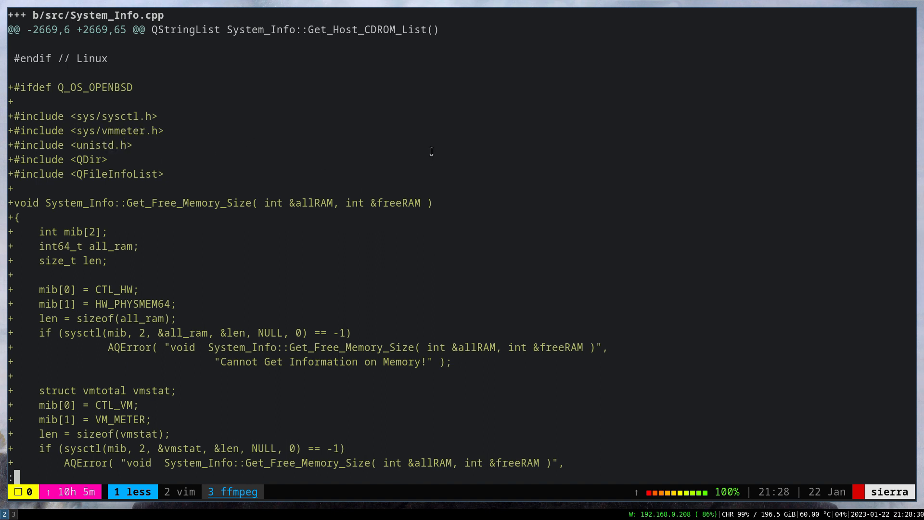
scroll(down, 3)
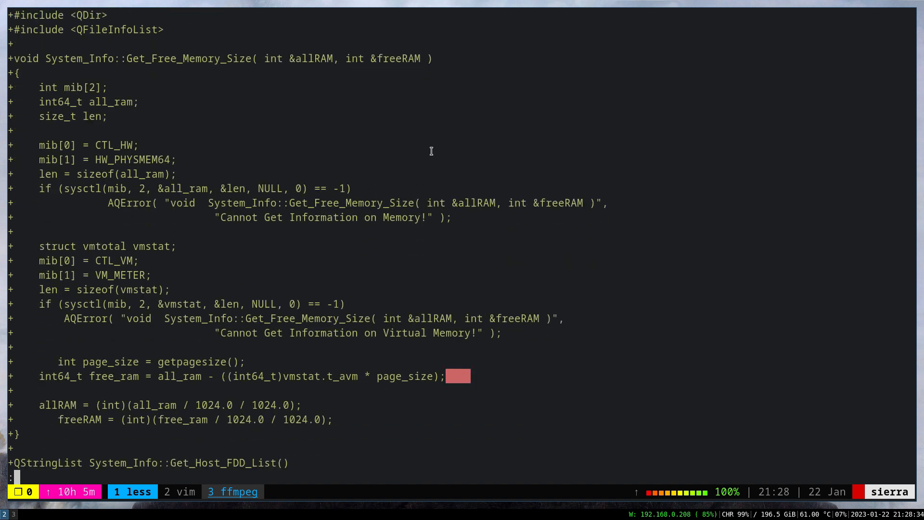
scroll(down, 3)
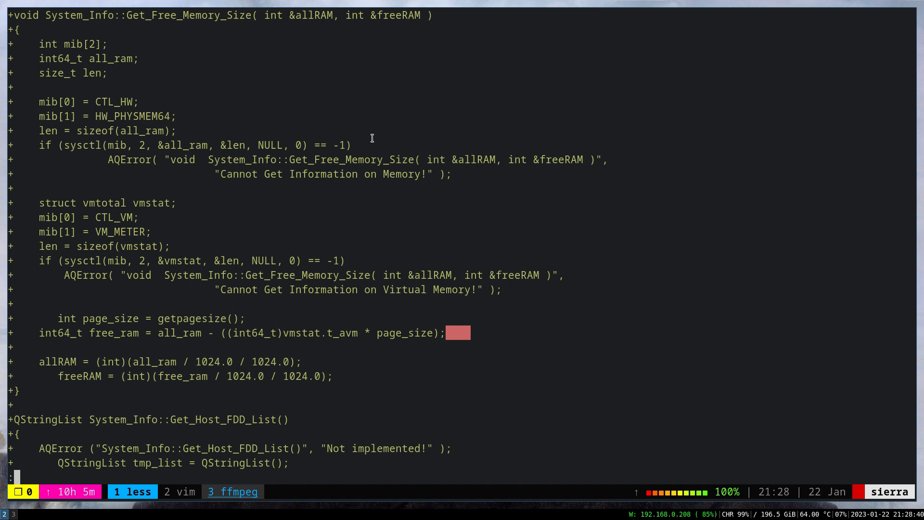
mouse_move(297, 136)
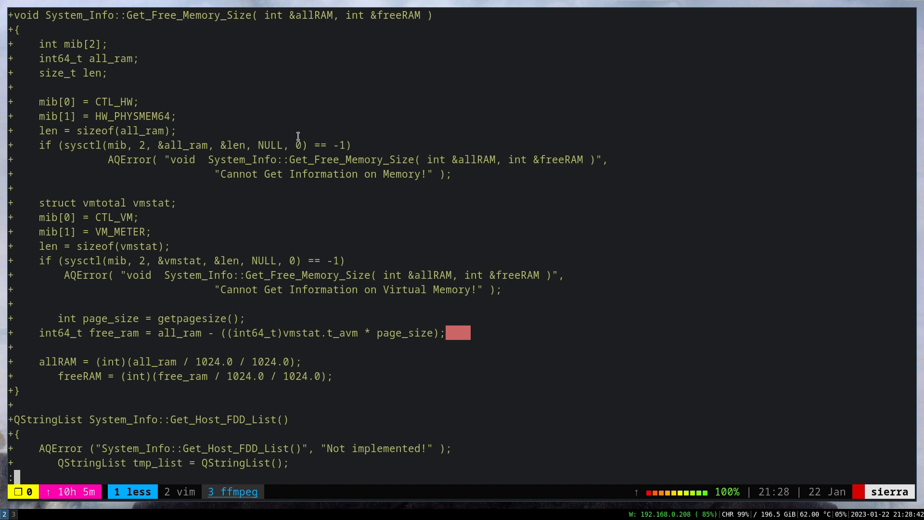
mouse_move(375, 143)
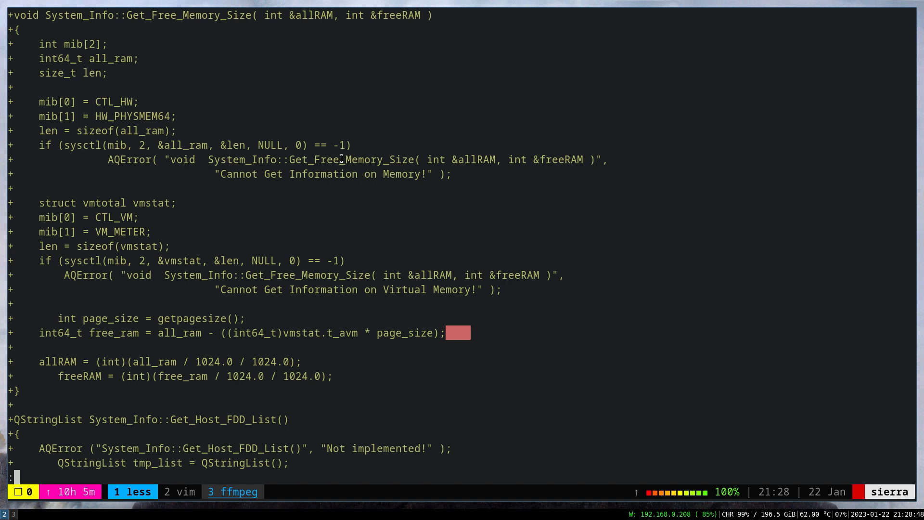
double_click(105, 202)
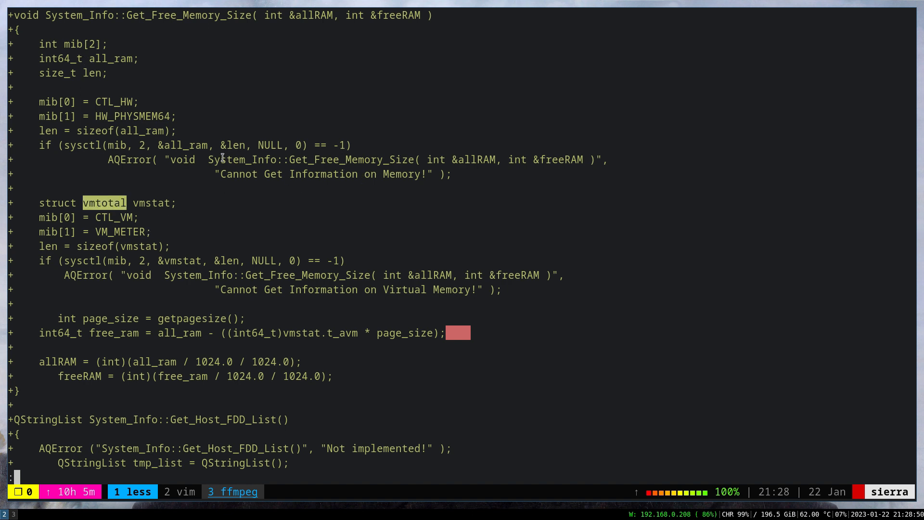
scroll(down, 3)
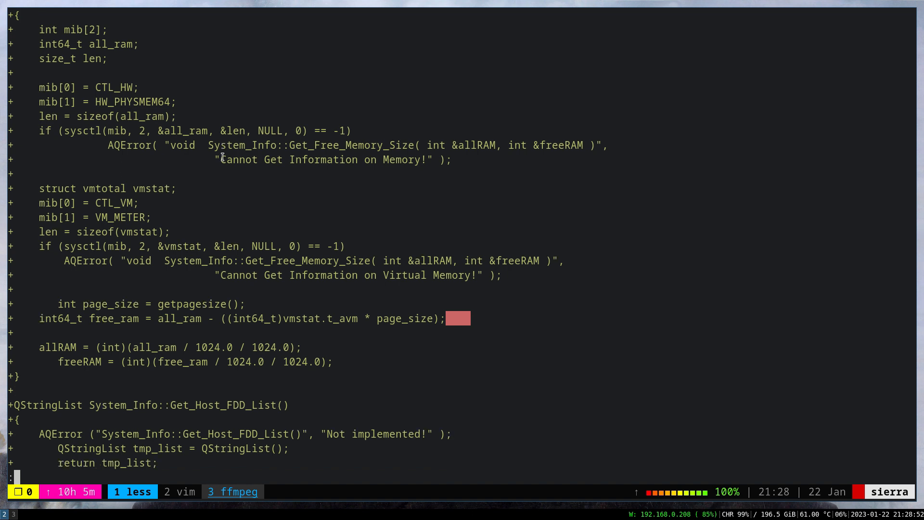
scroll(down, 3)
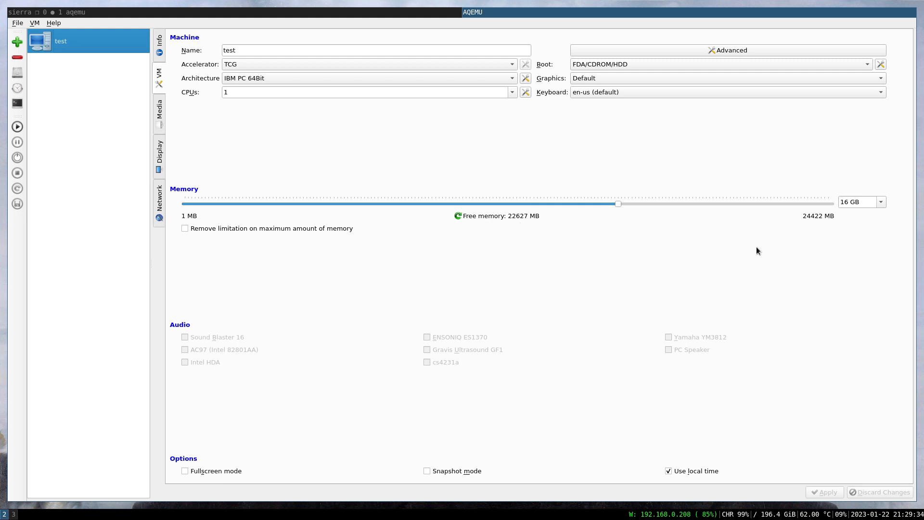
mouse_move(820, 217)
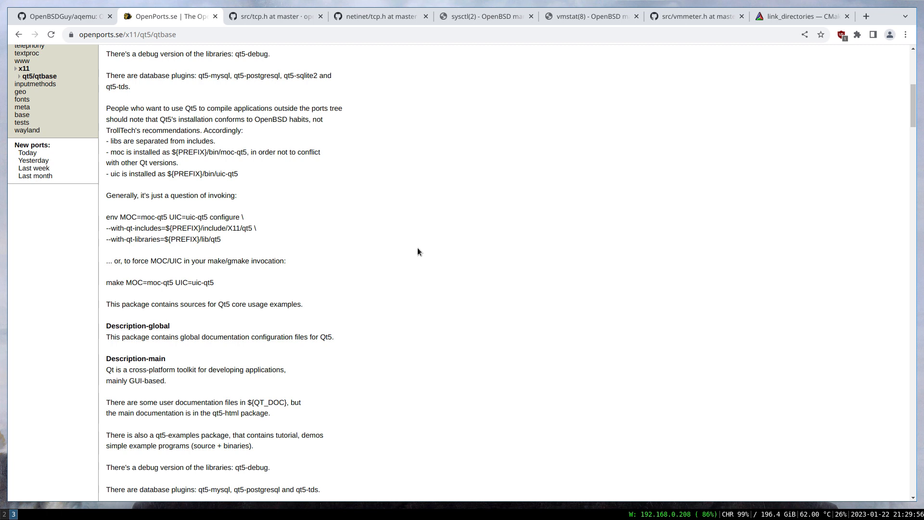
mouse_move(287, 223)
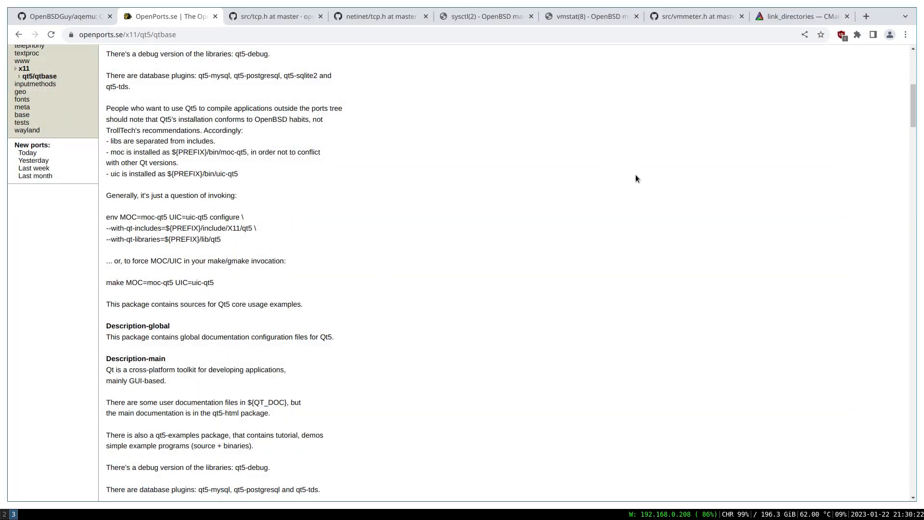
Switch from the qt5/qtbase OpenPorts.se notes to CMake's link_directories documentation
click(801, 16)
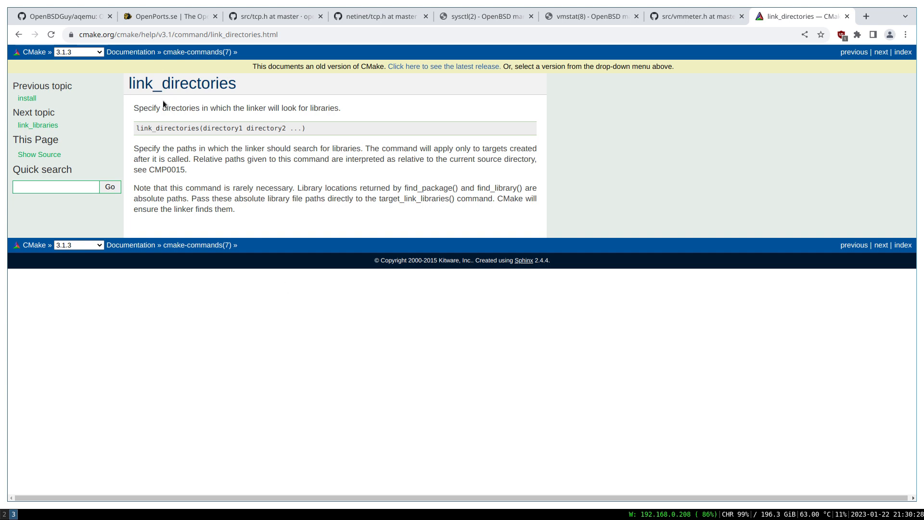
mouse_move(329, 375)
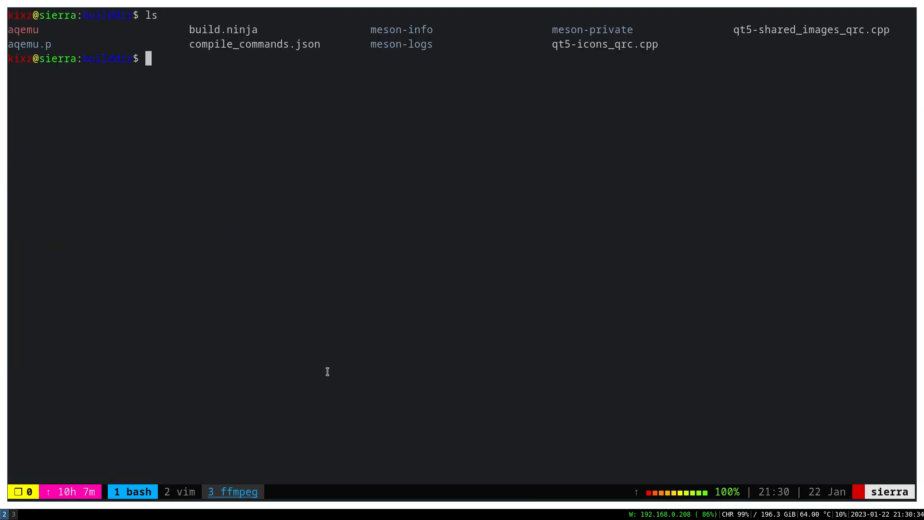
mouse_move(351, 392)
text(cd ..)
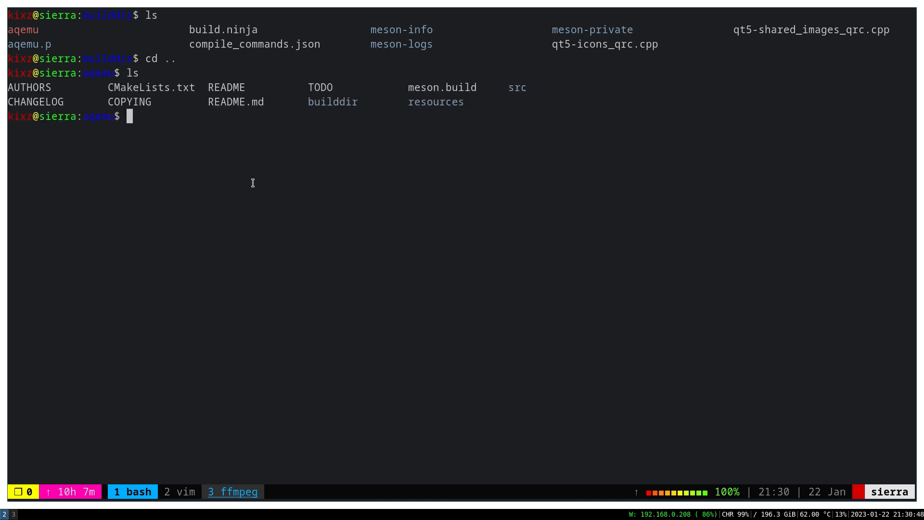
Double-click in the terminal while listing the aqemu source tree (CMakeLists.txt, meson.build, src, builddir)
double_click(332, 102)
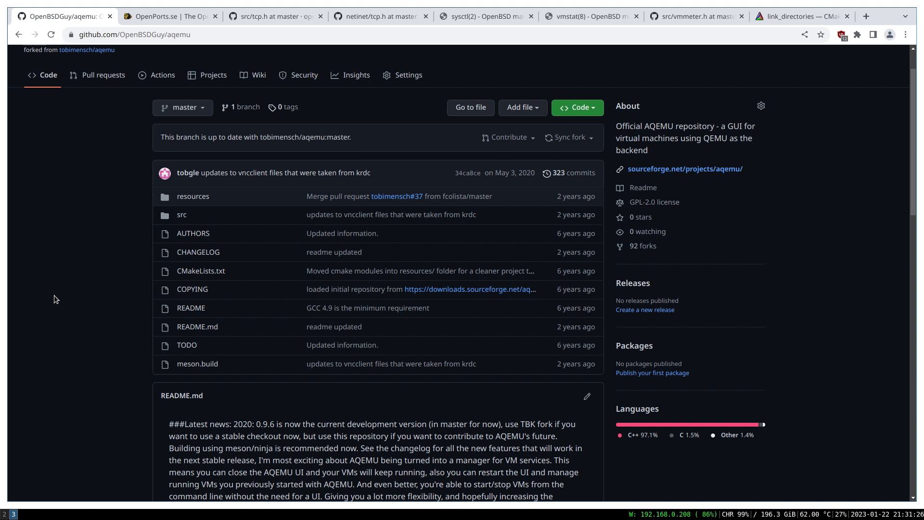
mouse_move(84, 198)
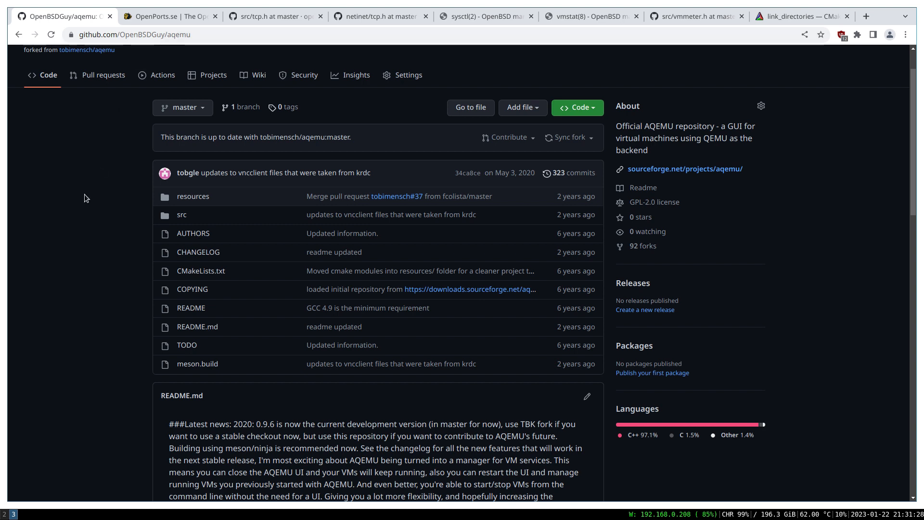